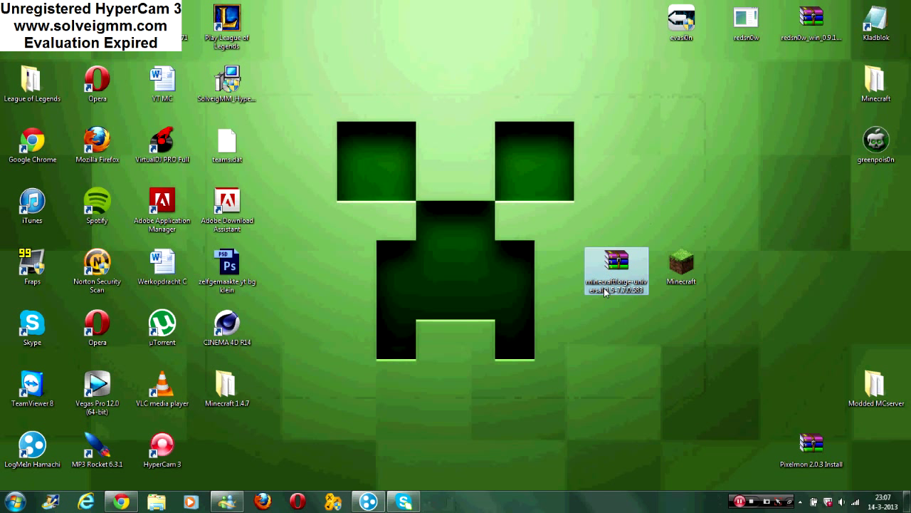
mouse_move(616, 278)
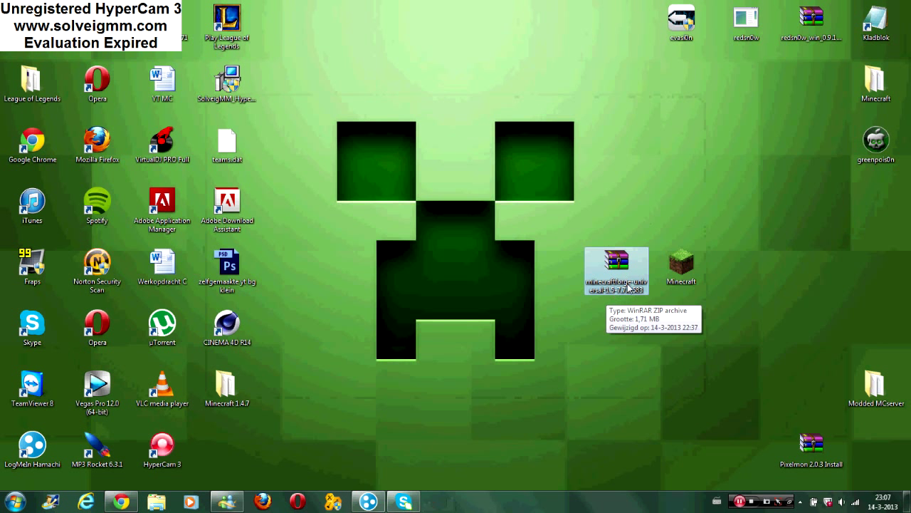
mouse_move(163, 463)
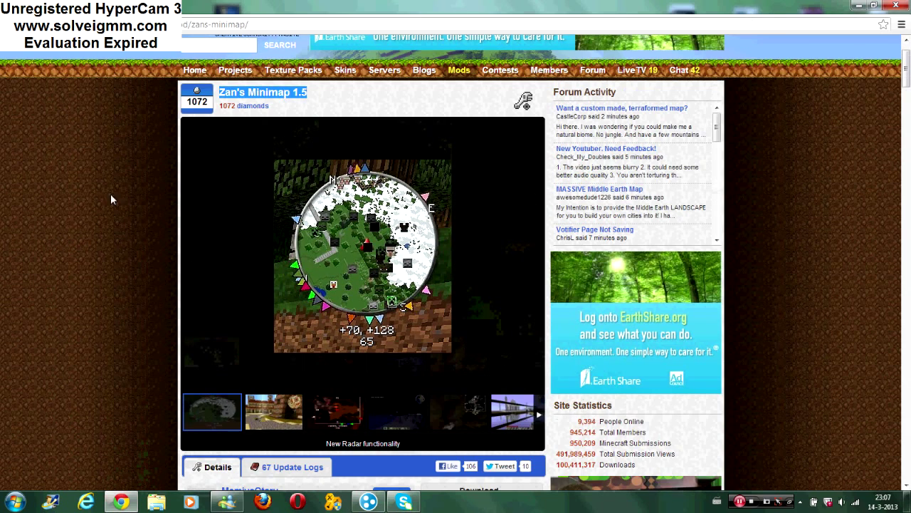
Start the Zan's Minimap 1.5 download and retry the mirror page after Chrome's connection error.
scroll("down", 3)
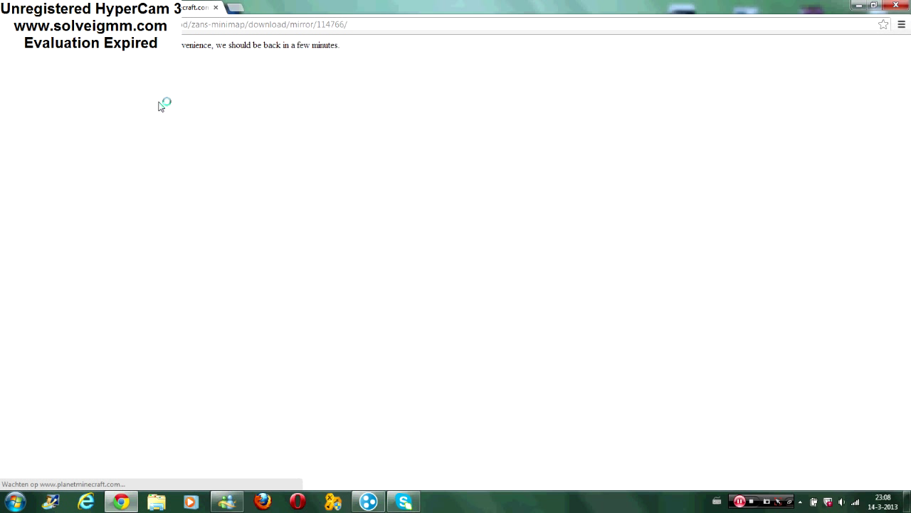
mouse_move(310, 162)
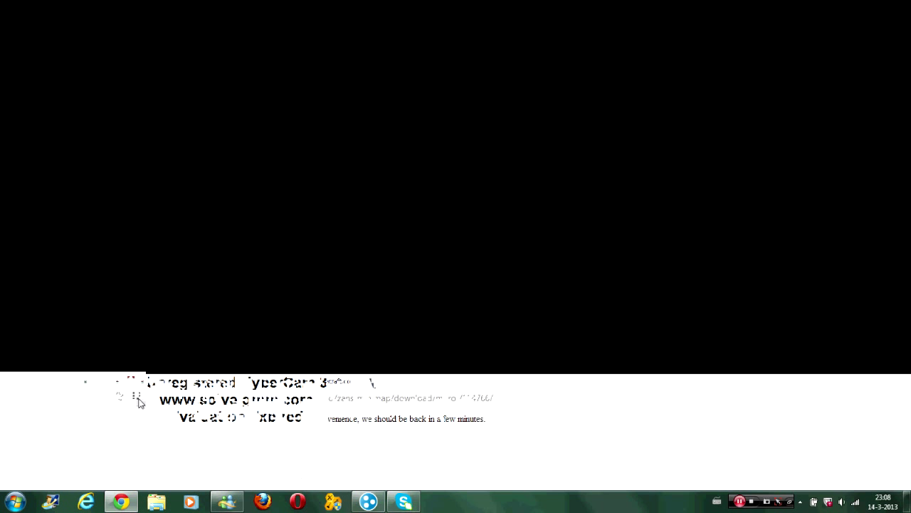
left_click(901, 24)
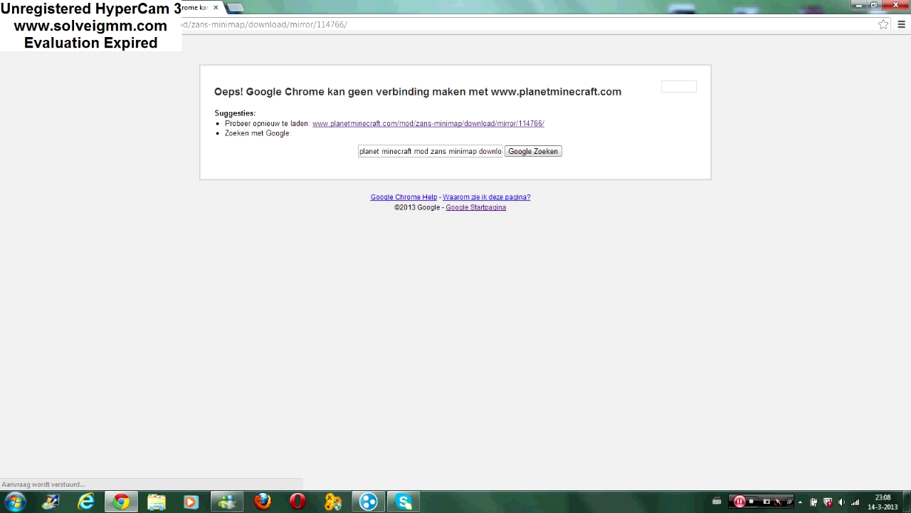
left_click(428, 123)
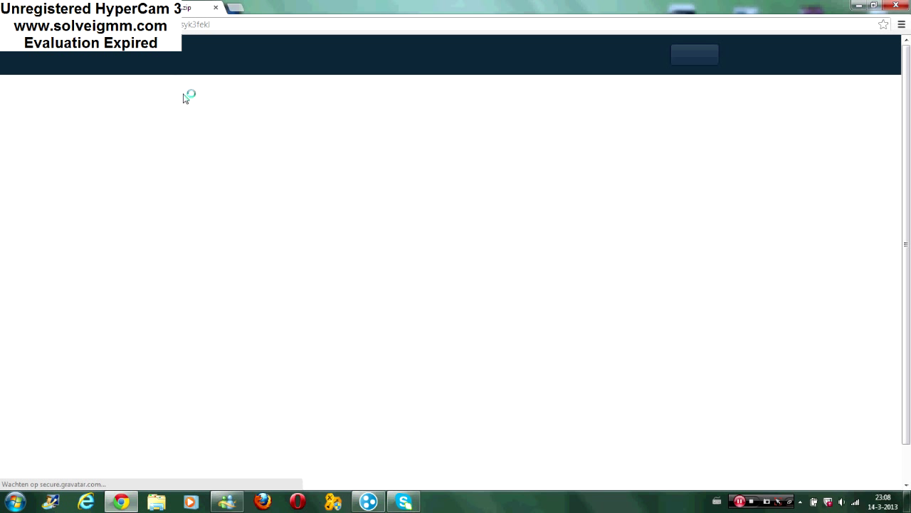
mouse_move(184, 102)
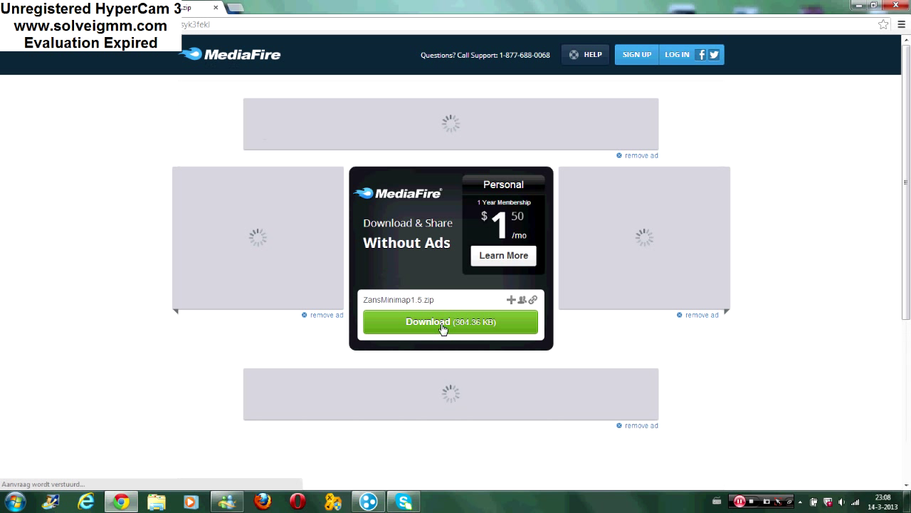
Download ZansMinimap1.5.zip from the MediaFire page.
left_click(450, 321)
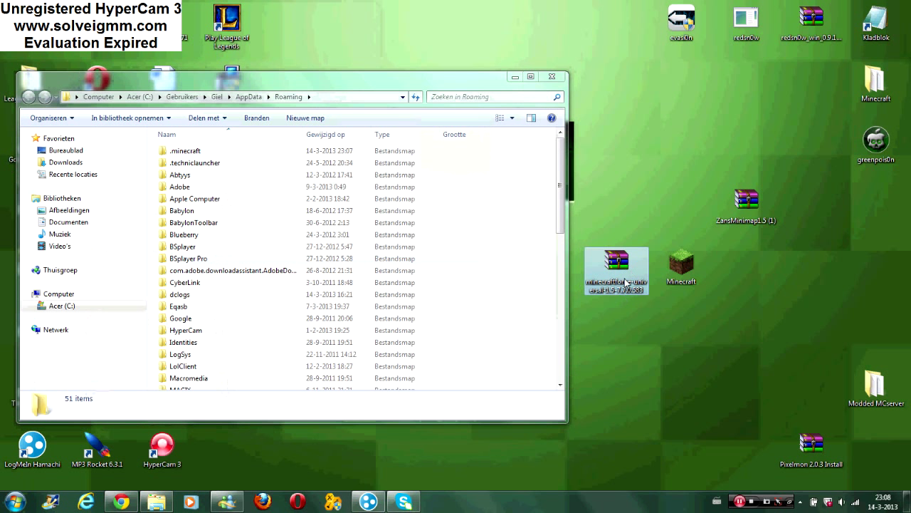
Navigate from AppData Roaming into the .minecraft bin folder.
double_click(186, 150)
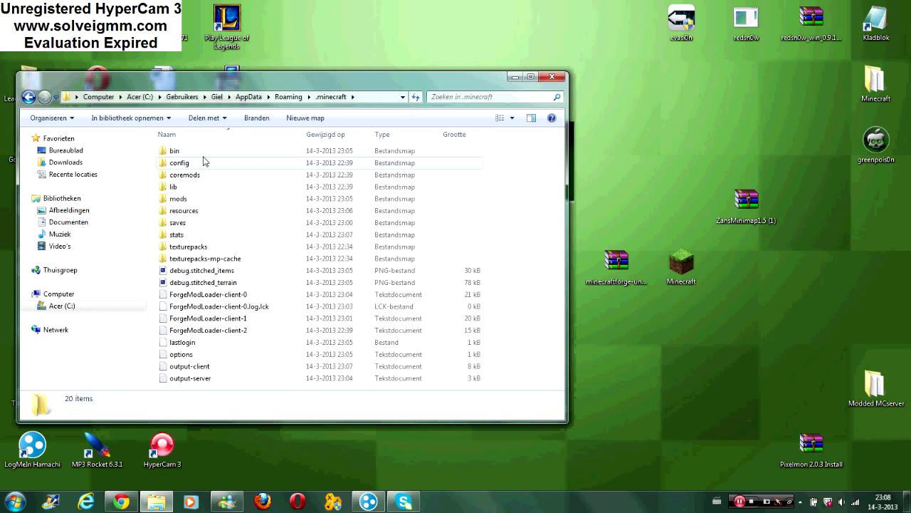
double_click(175, 150)
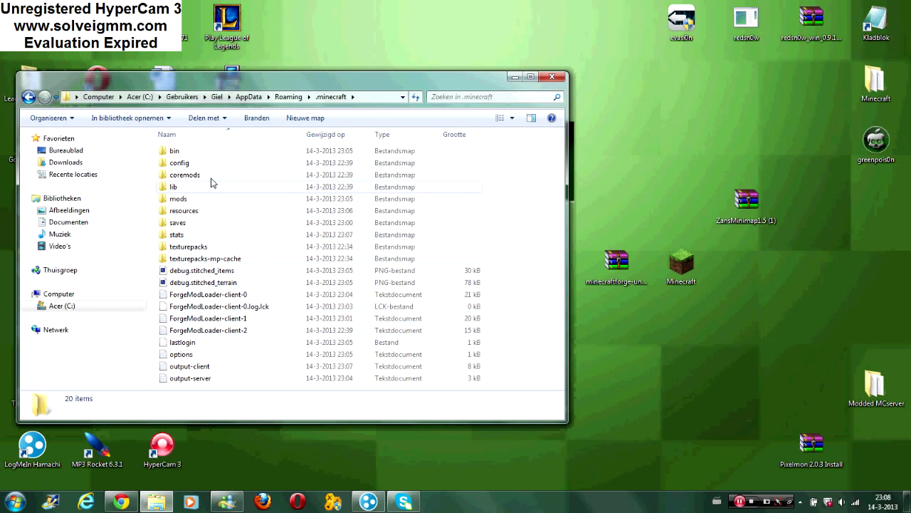
double_click(174, 150)
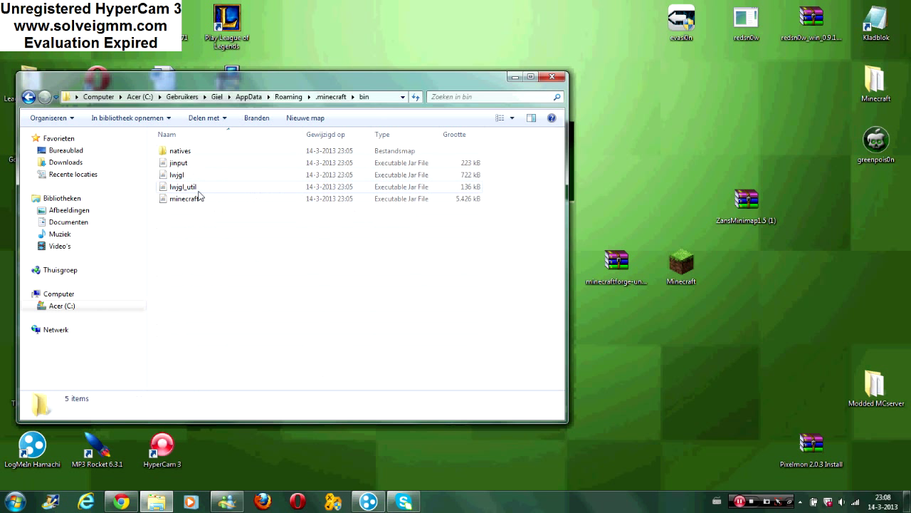
Open minecraft.jar in WinRAR and the Forge universal ZIP from the desktop alongside it.
right_click(186, 198)
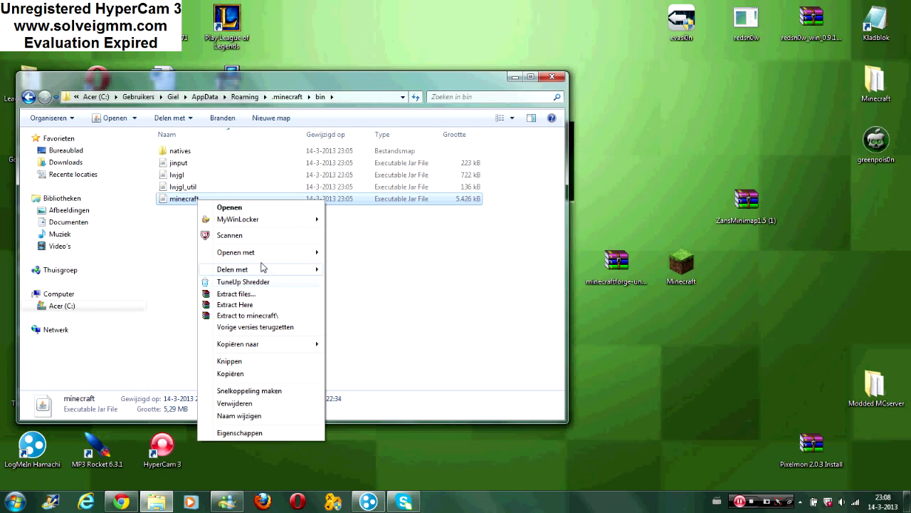
left_click(655, 283)
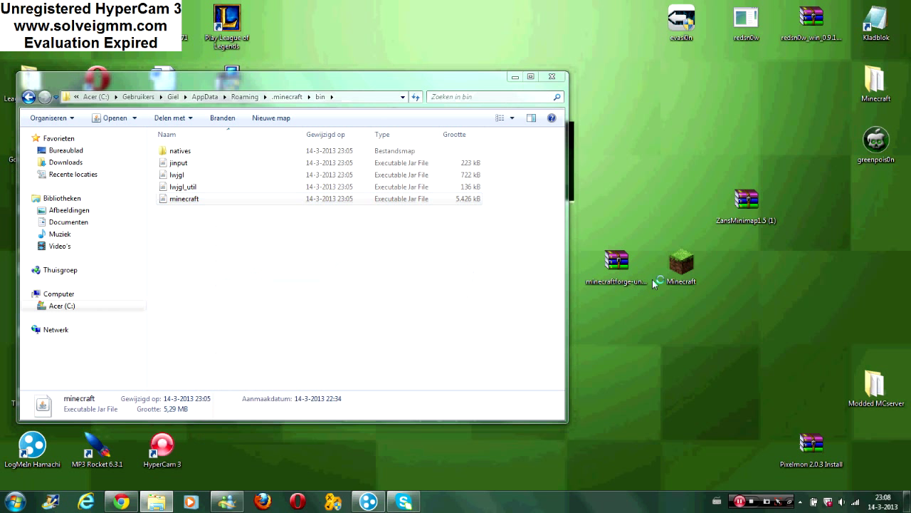
double_click(616, 260)
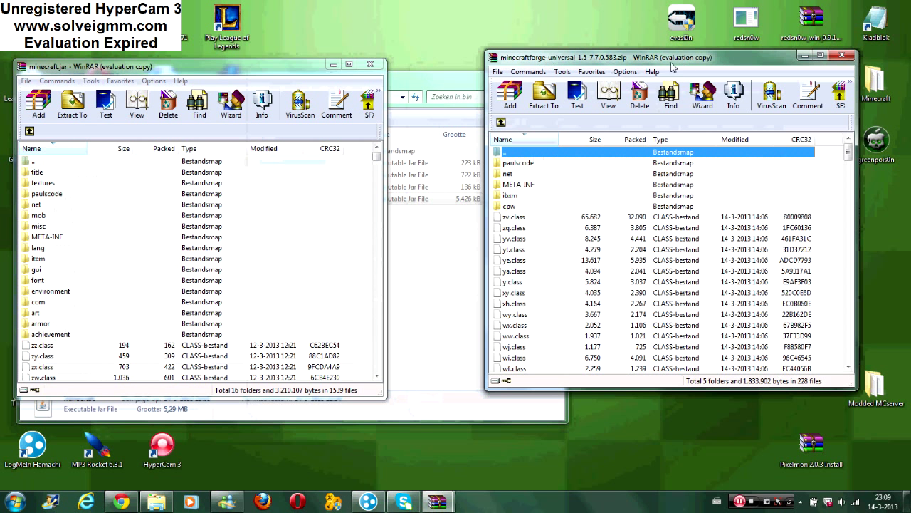
Copy all files from the Forge ZIP into the minecraft.jar archive.
left_click(513, 250)
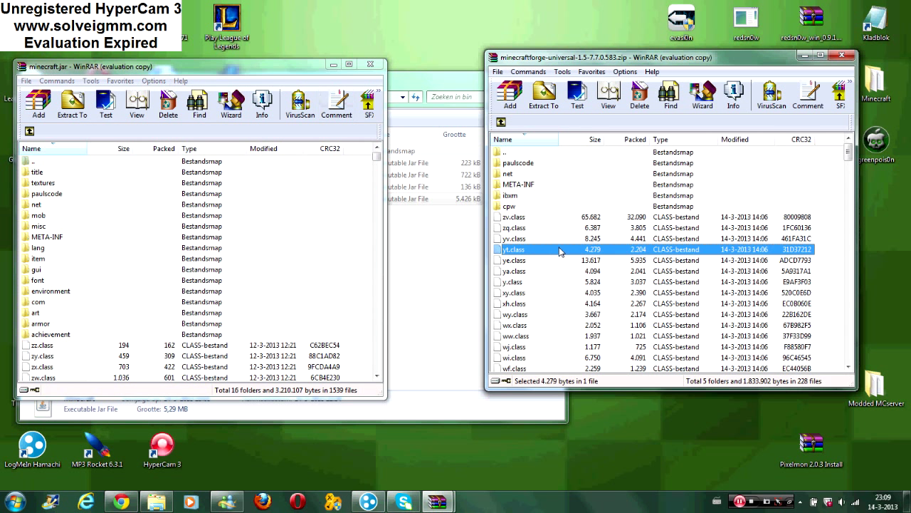
left_click(543, 93)
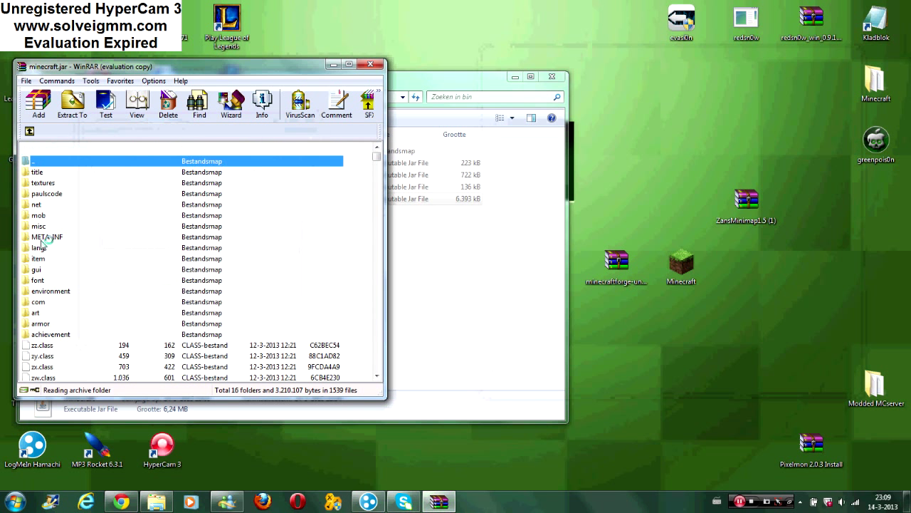
Delete the META-INF folder from minecraft.jar and confirm with Ja.
left_click(47, 236)
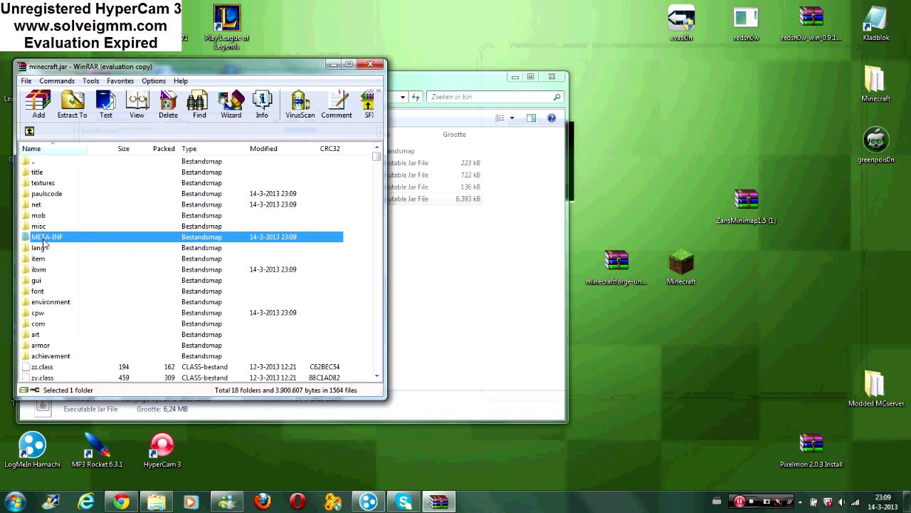
left_click(167, 103)
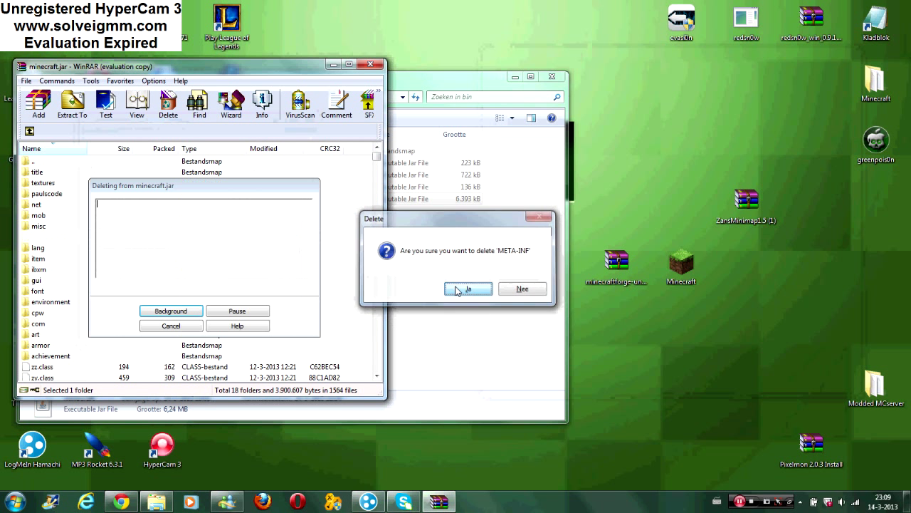
left_click(467, 289)
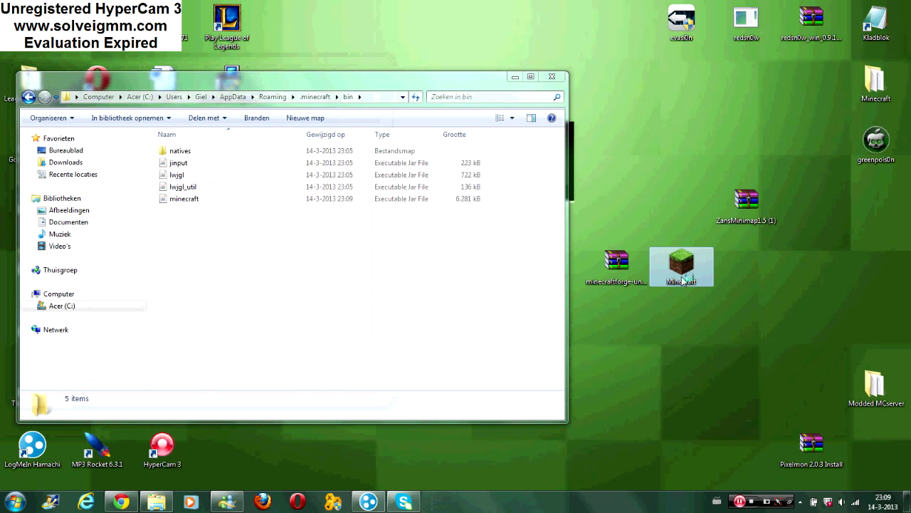
Launch Minecraft from the desktop shortcut and enter the game from the launcher.
double_click(682, 265)
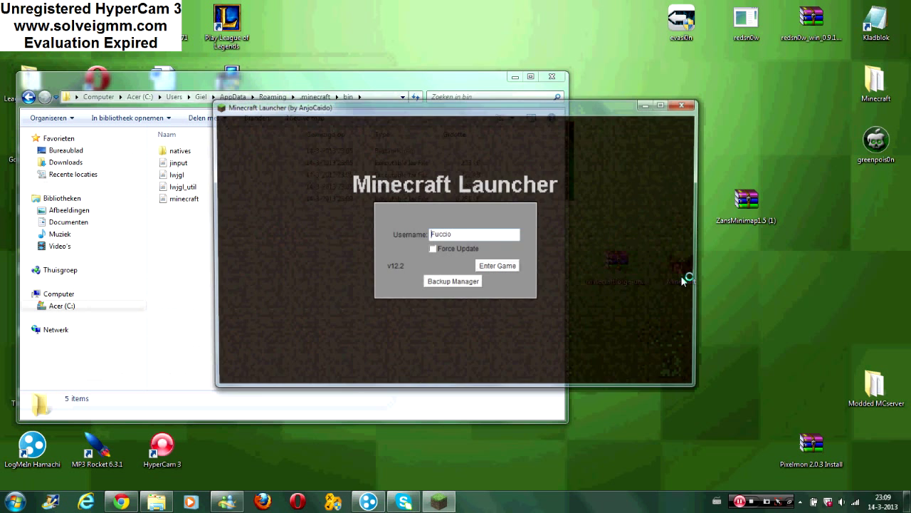
left_click(497, 265)
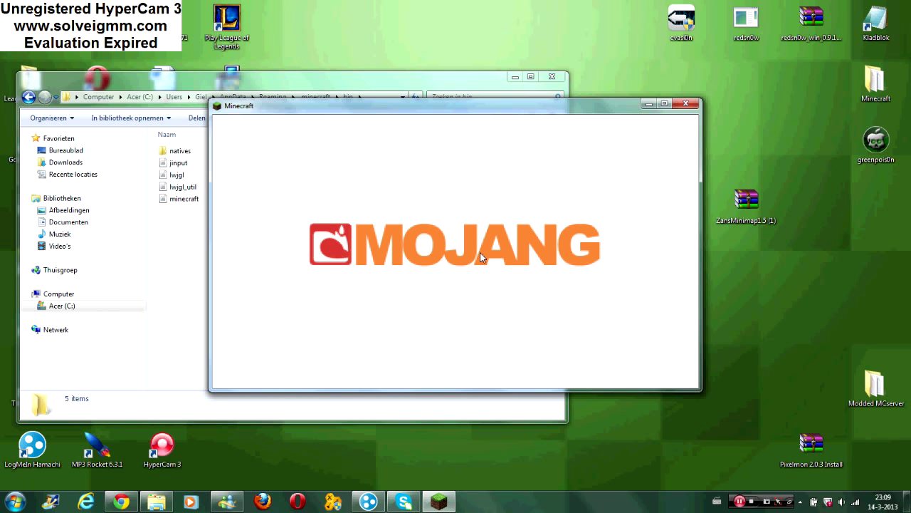
mouse_move(484, 254)
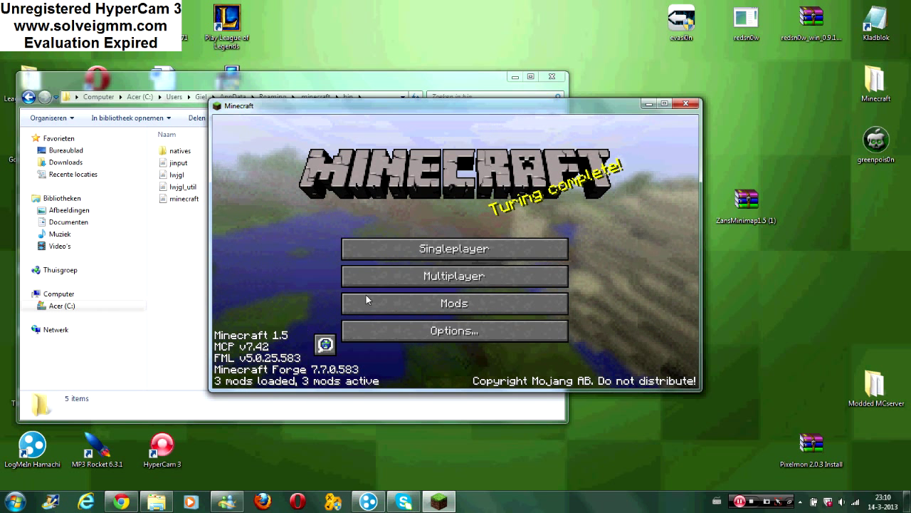
Go up from bin to .minecraft and paste the ZansMinimap1.5 archive into the mods folder.
left_click(684, 104)
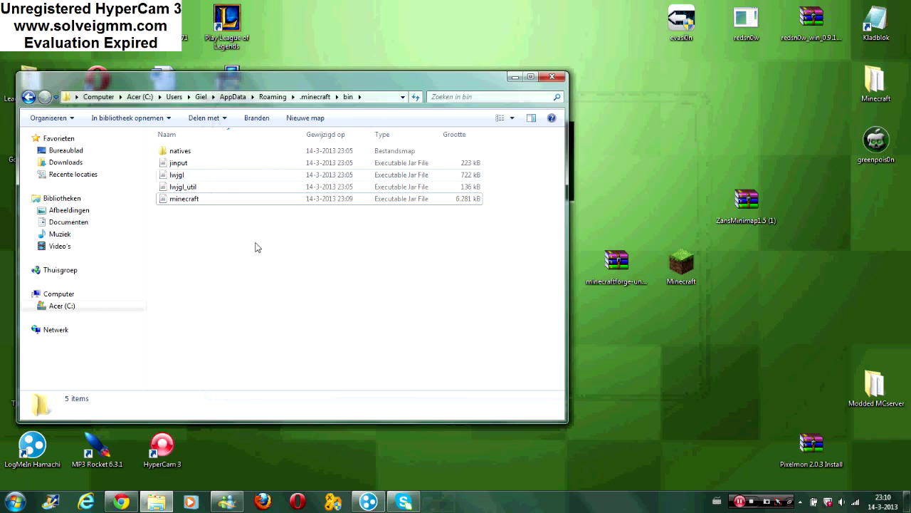
left_click(315, 96)
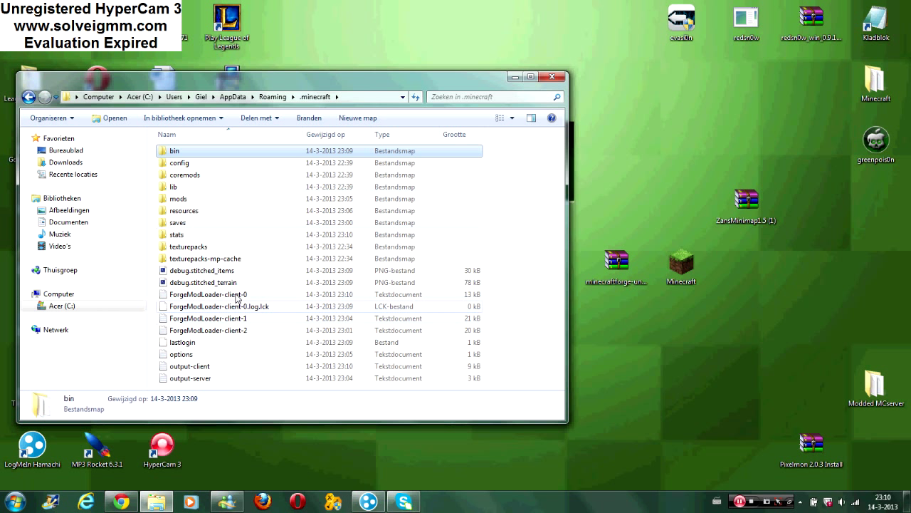
double_click(179, 198)
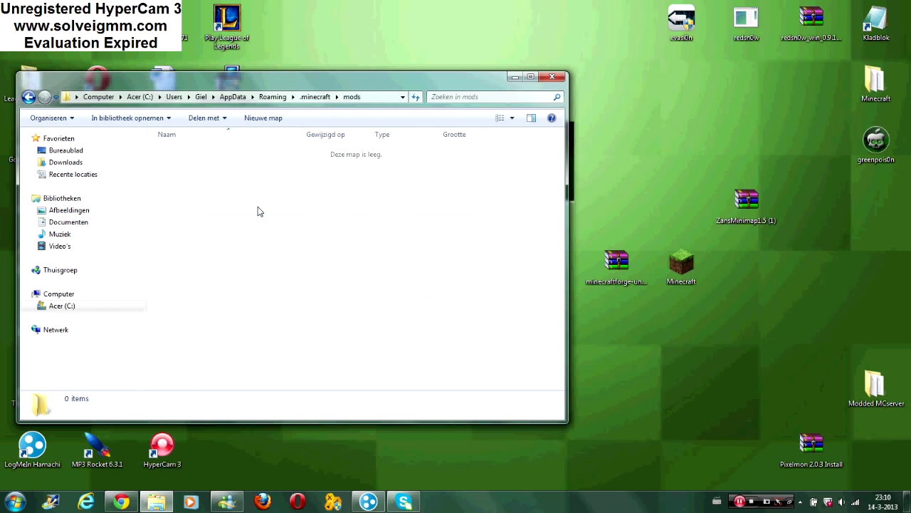
left_click(746, 197)
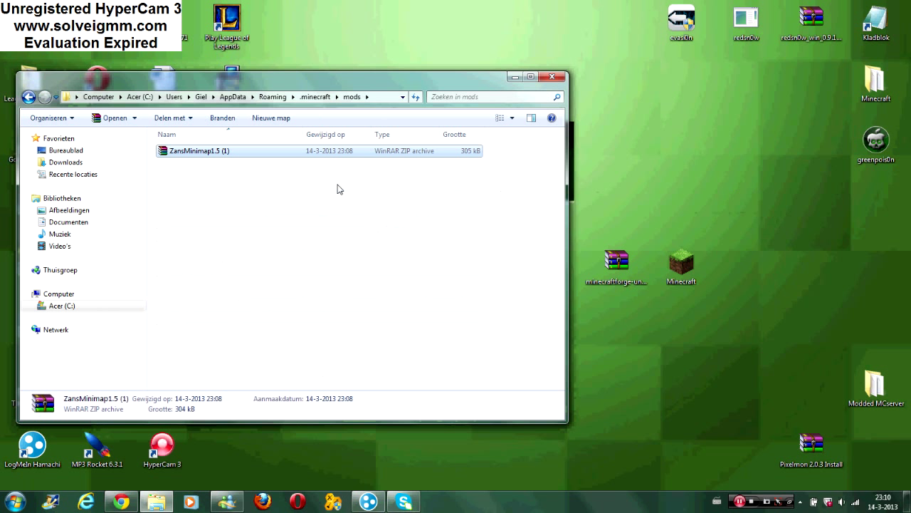
Keep the pasted archive's name ZansMinimap1.5 (1) via Naam wijzigen.
right_click(199, 150)
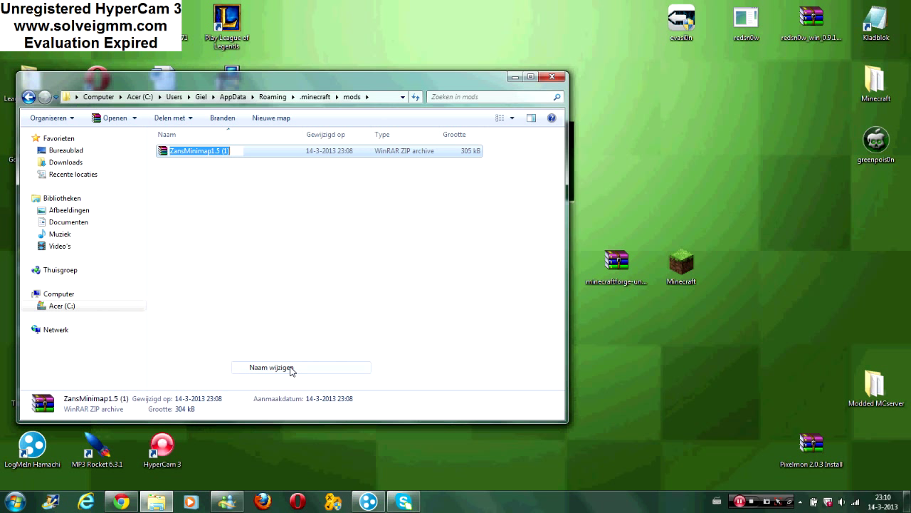
left_click(271, 366)
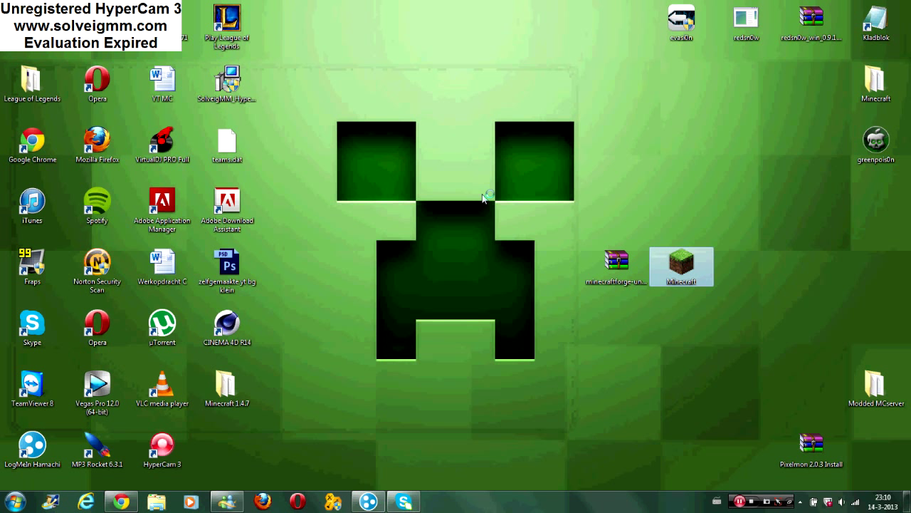
Relaunch Minecraft and enter the game from the launcher.
double_click(680, 260)
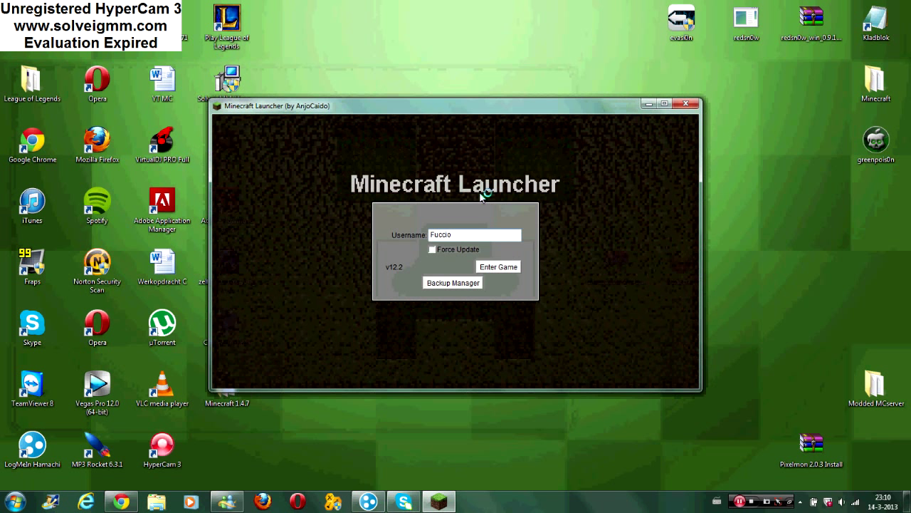
left_click(498, 266)
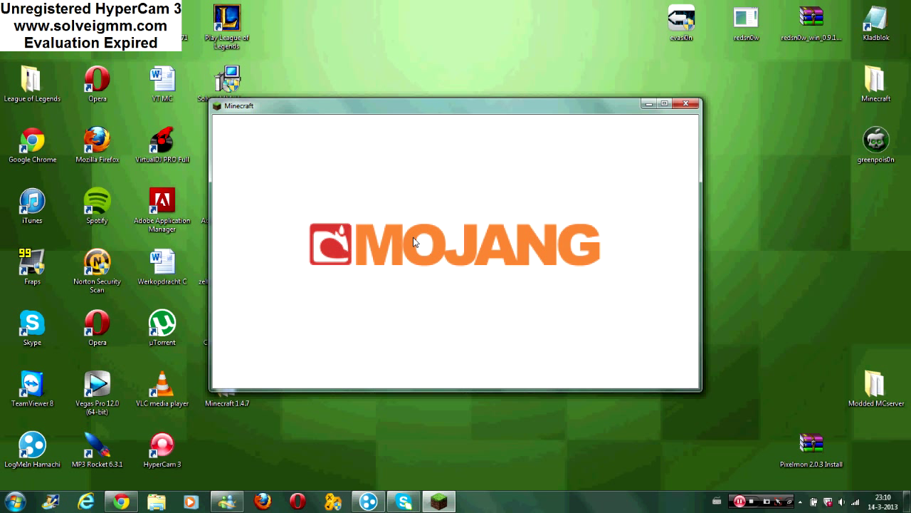
mouse_move(416, 241)
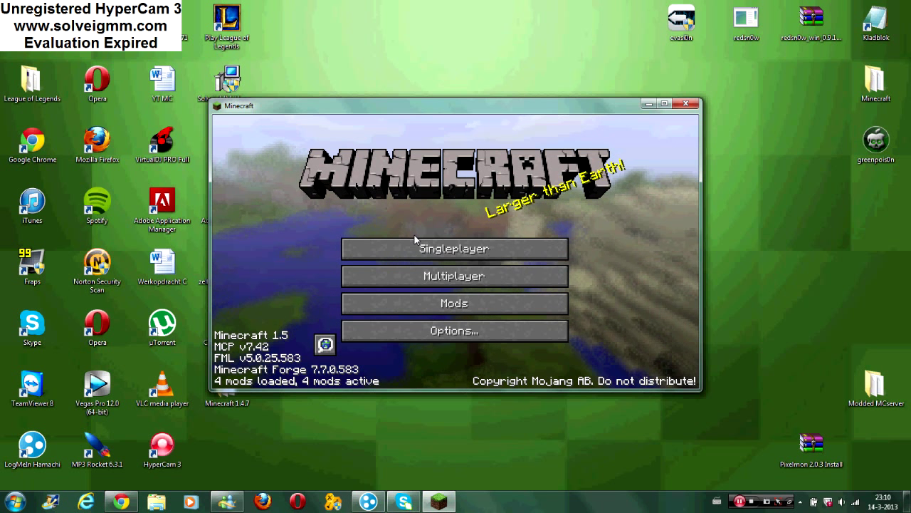
mouse_move(453, 303)
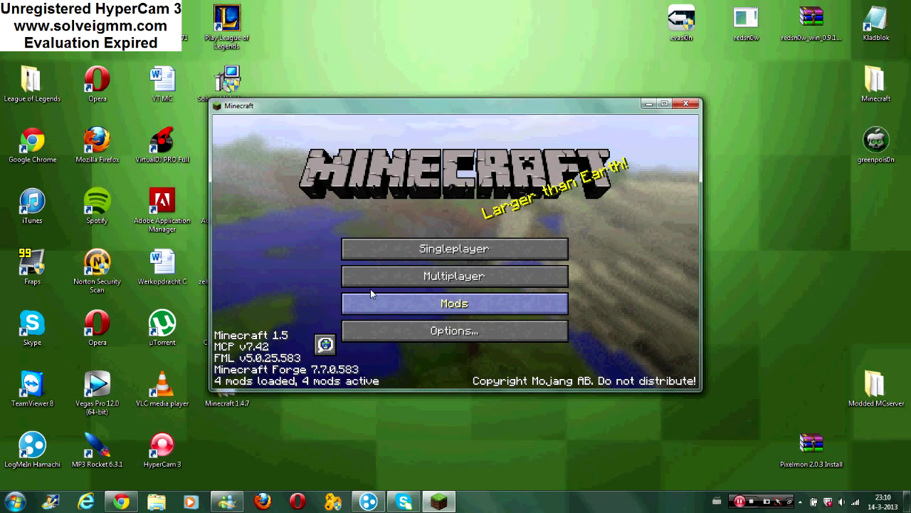
Check mod_ZanMinimap in the Mods list, then load the New World save in Singleplayer.
left_click(453, 302)
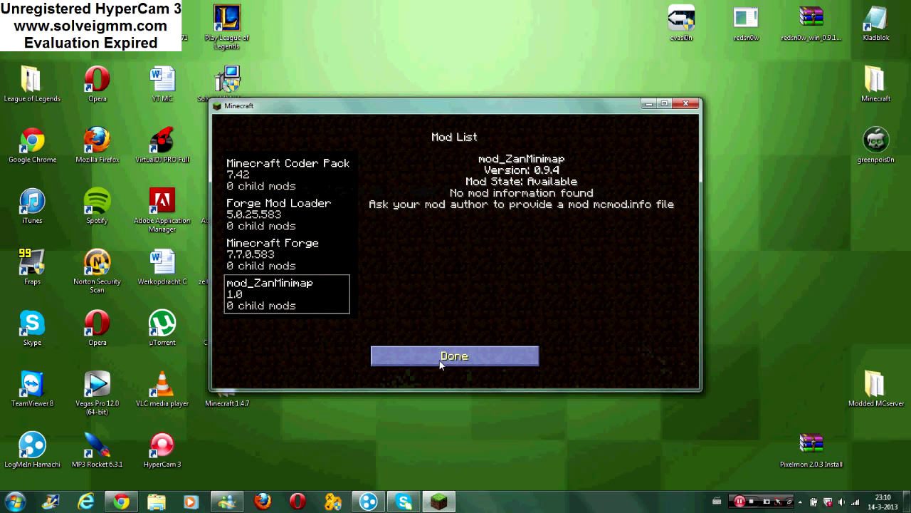
left_click(455, 355)
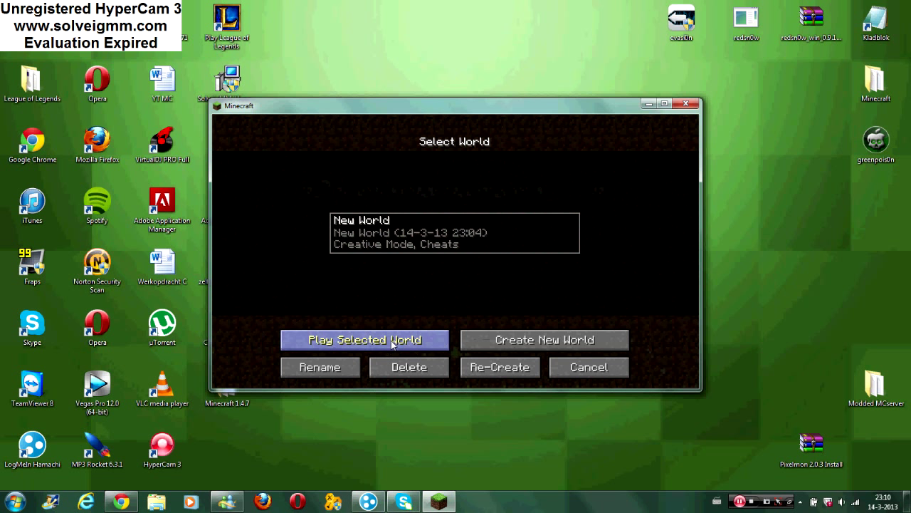
left_click(364, 339)
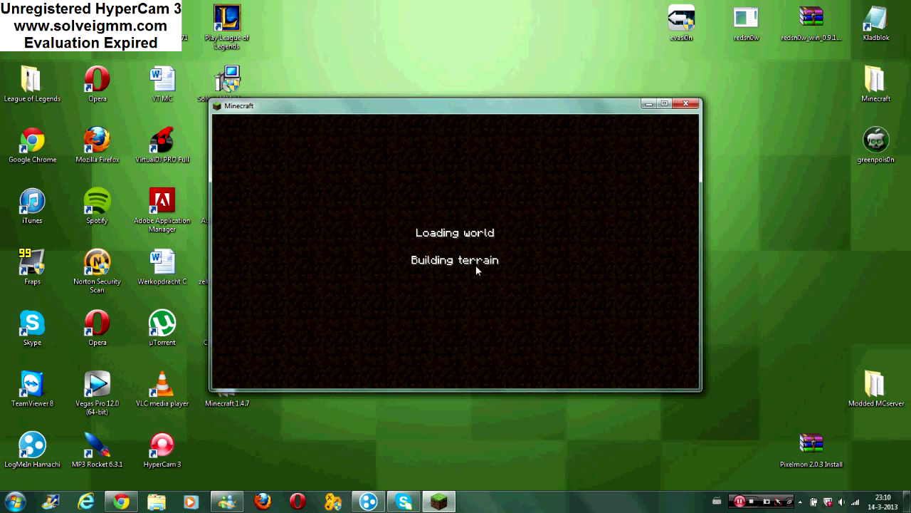
mouse_move(456, 274)
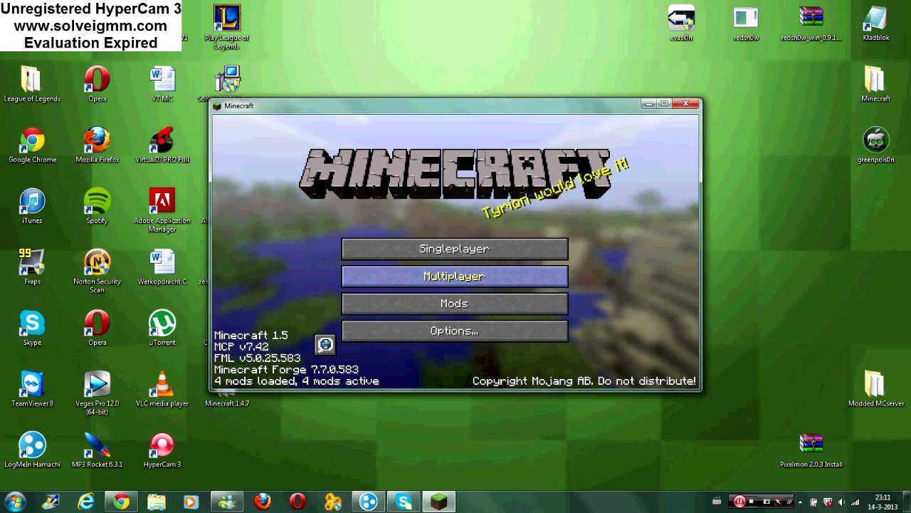
Enter New World with the minimap showing and dismiss the VoxelMap welcome message with Z.
left_click(454, 248)
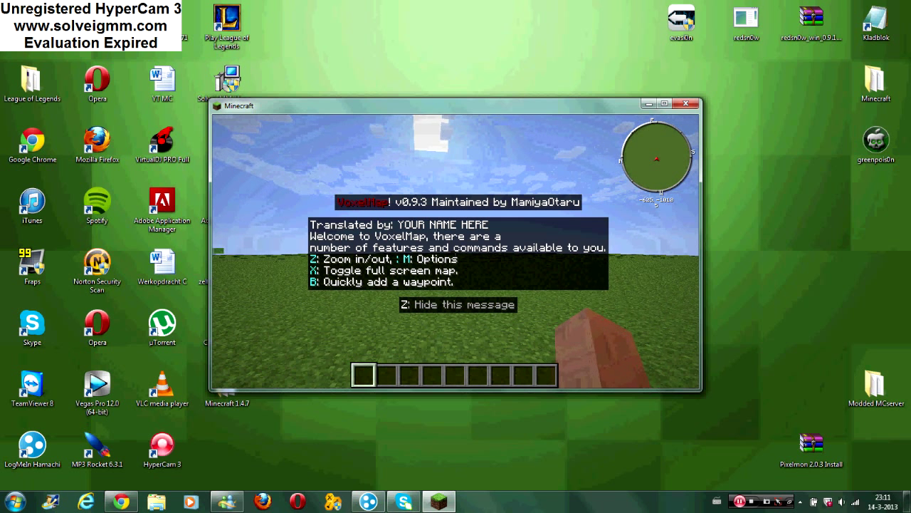
key("z")
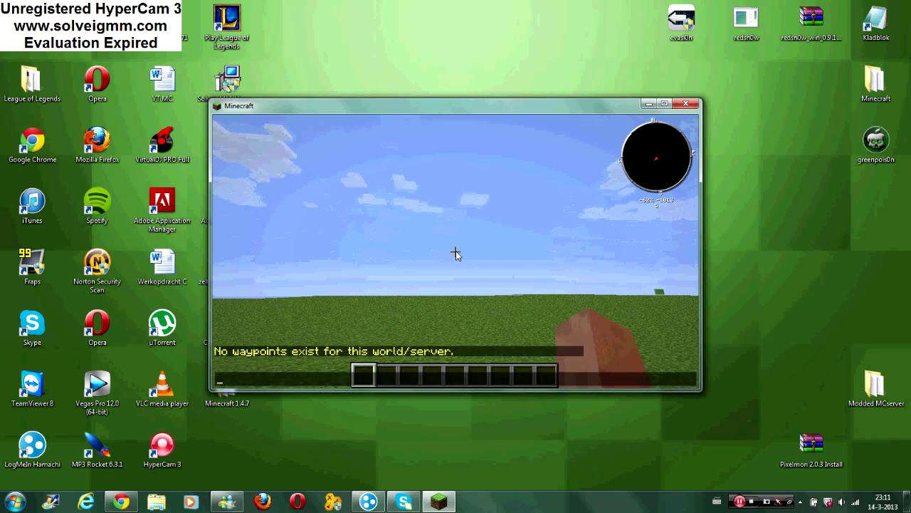
Post the chat message 'thats how it works'.
type("that")
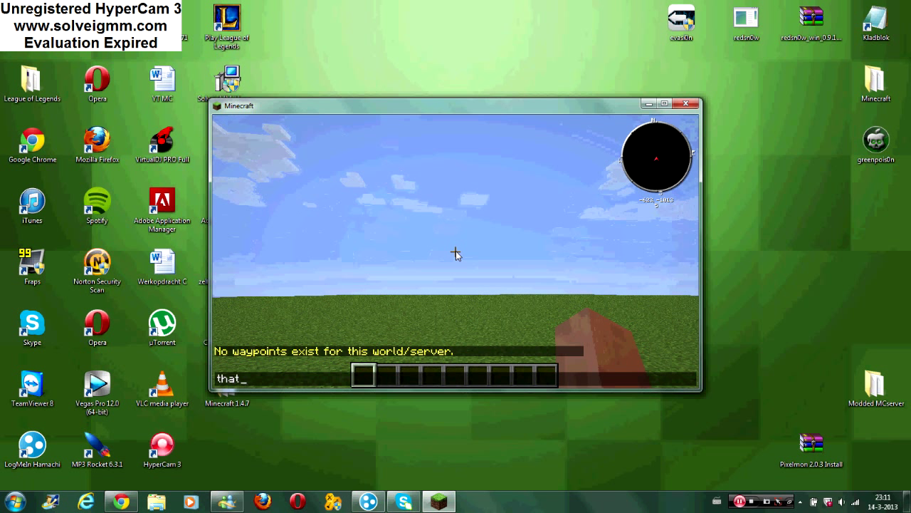
type("s")
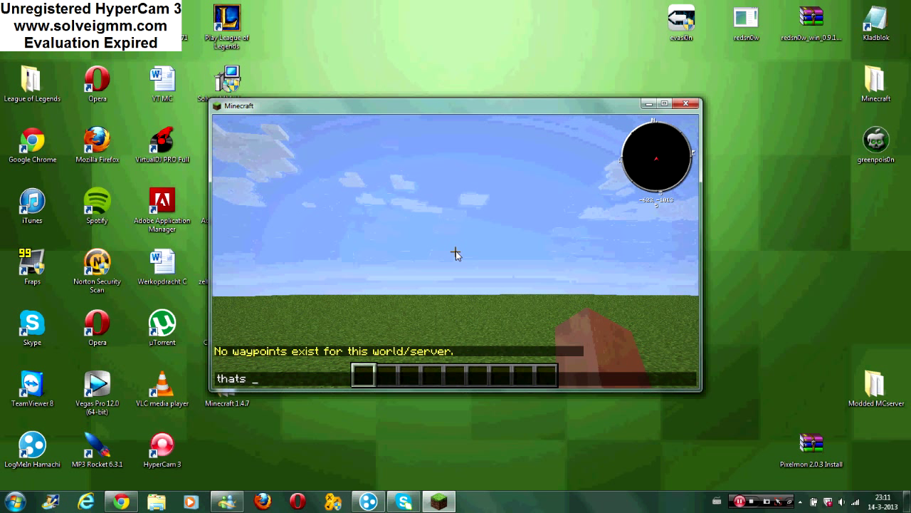
type("how it w")
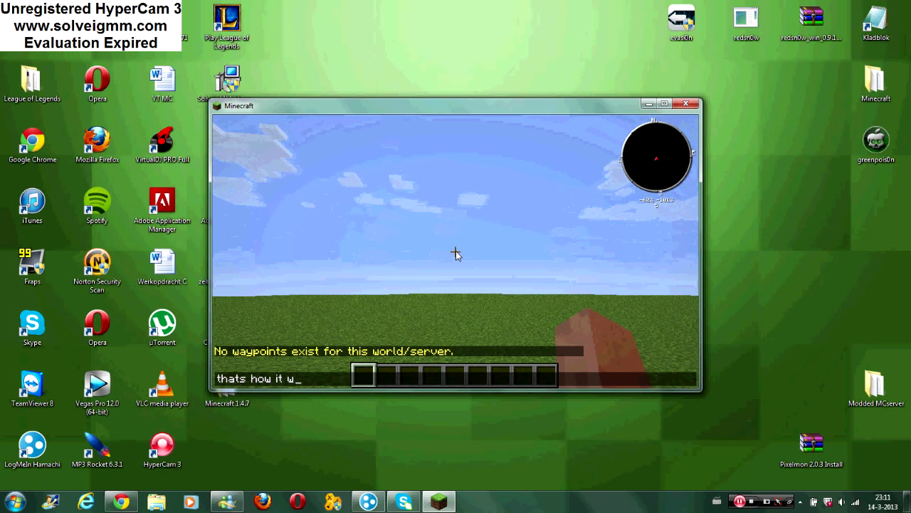
key("enter")
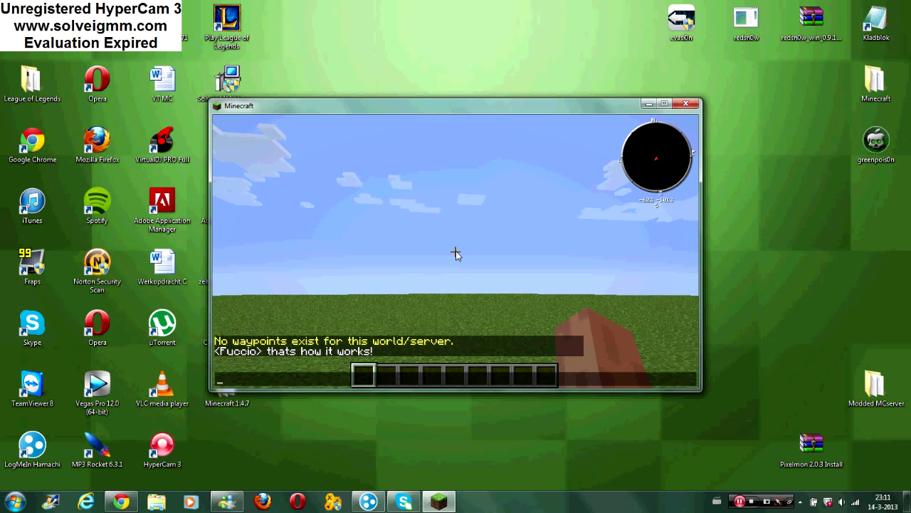
Post a second message asking for likes and subscribes, then pause with the Game menu.
type("if this he")
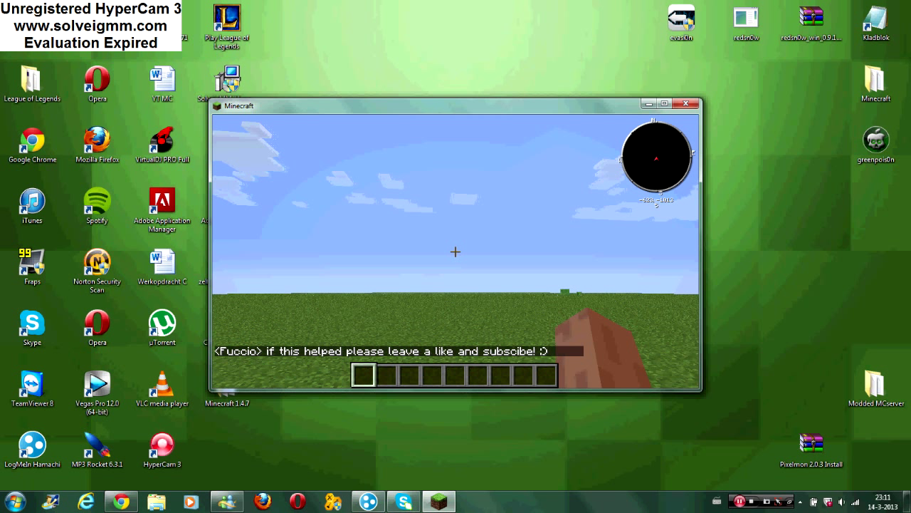
key("Escape")
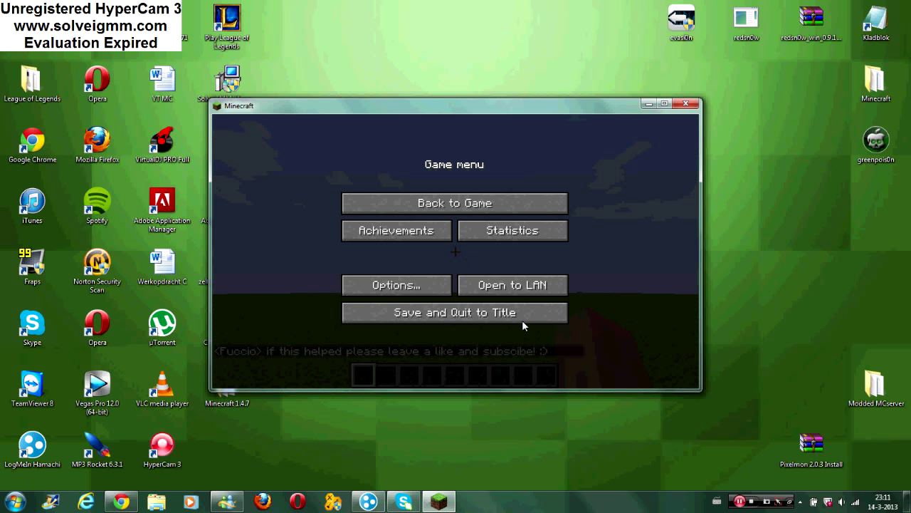